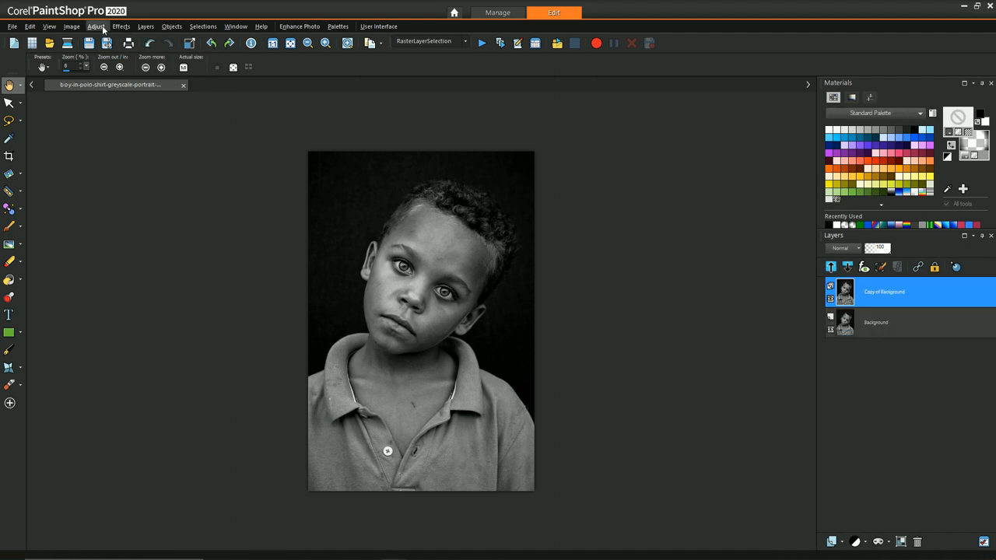
Step: Apply a Threshold adjustment to Copy of Background, making the portrait stark black and white
left_click(97, 25)
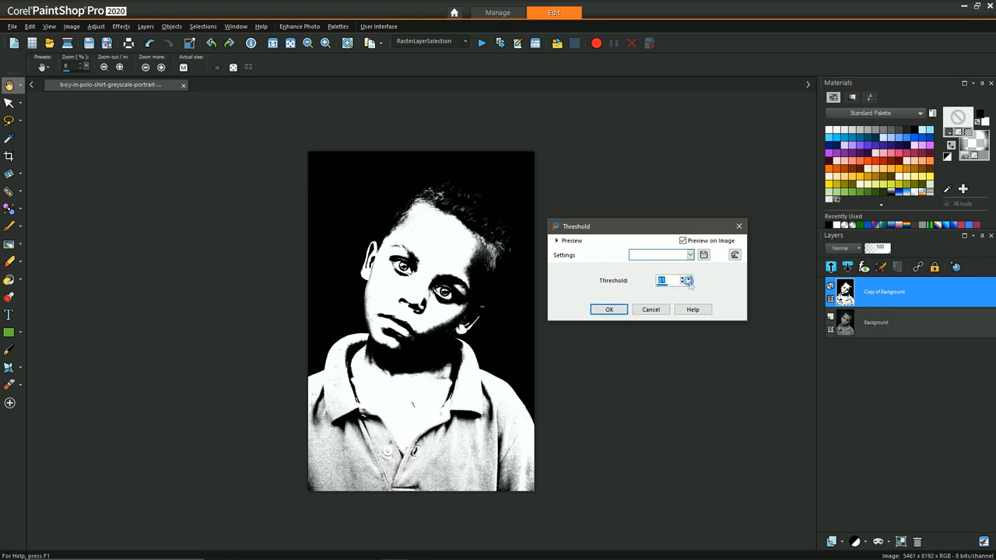
left_click(688, 279)
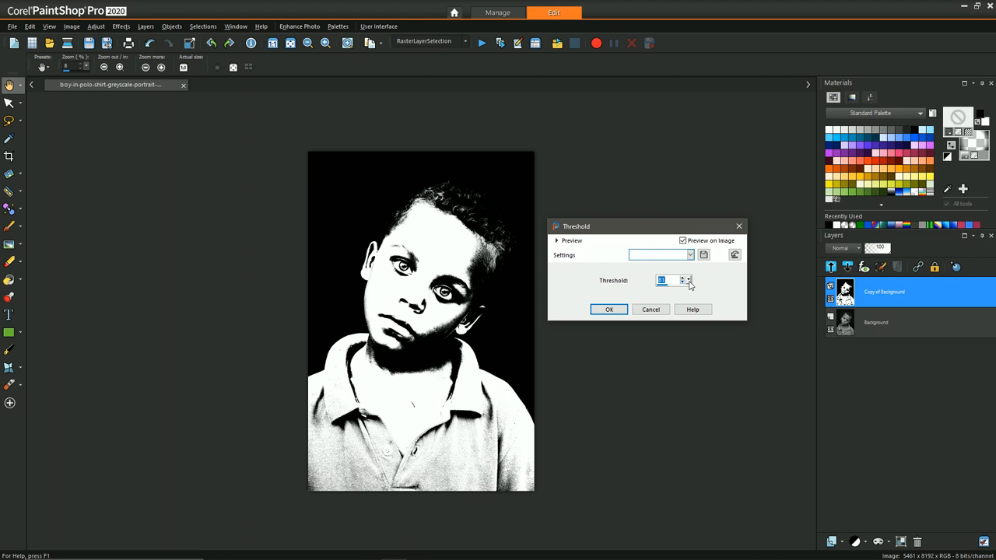
left_click(609, 308)
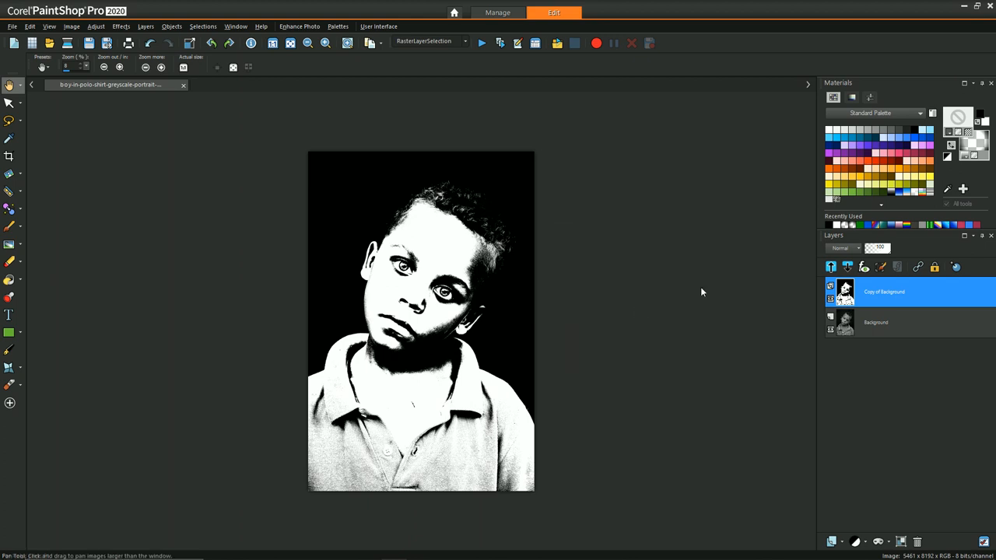
Step: Duplicate the layer and give the copy a lower threshold so the face is mostly white
right_click(884, 293)
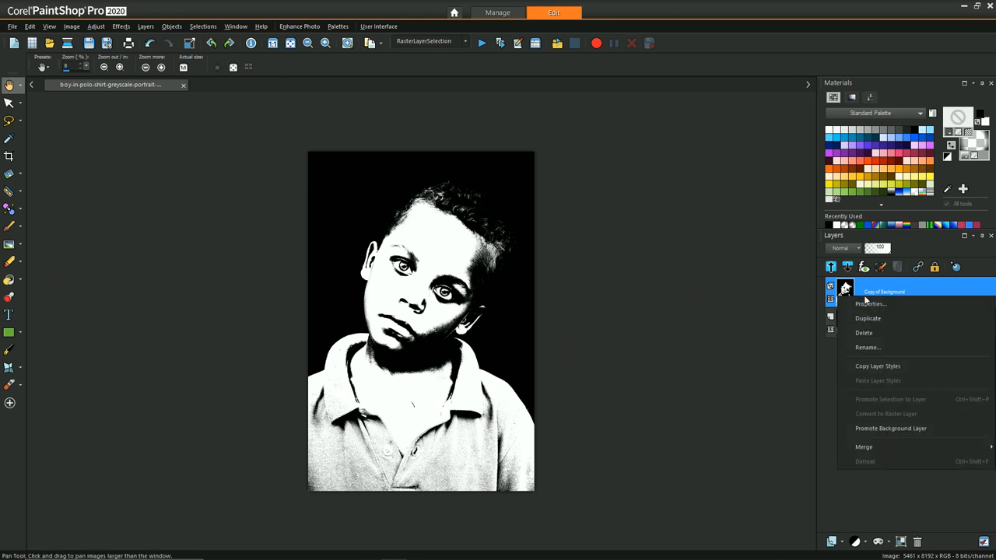
left_click(97, 25)
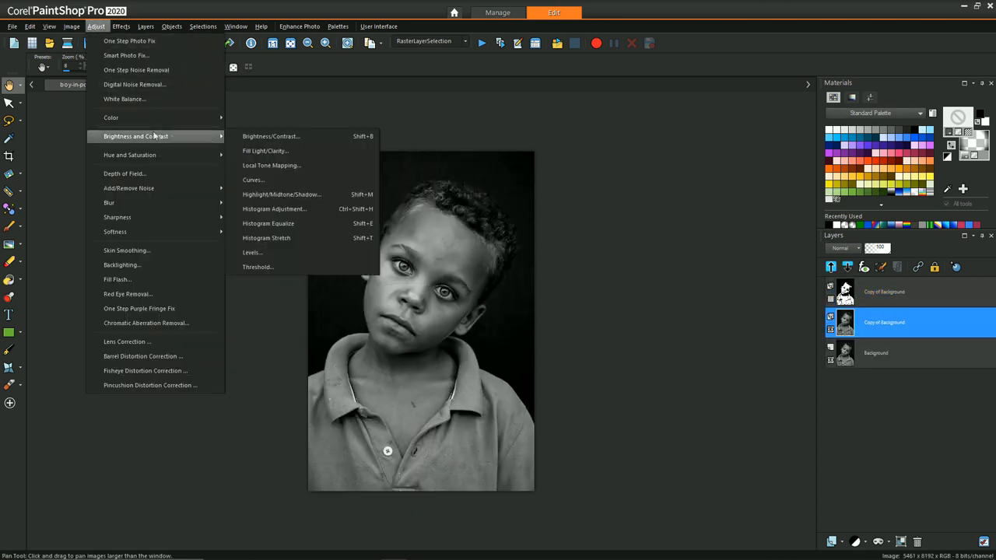
left_click(258, 267)
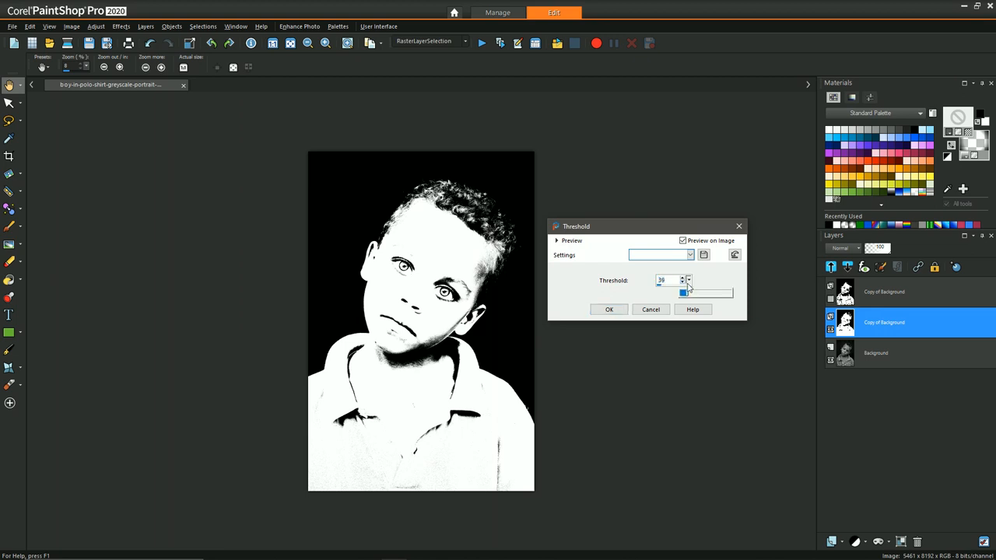
left_click(610, 308)
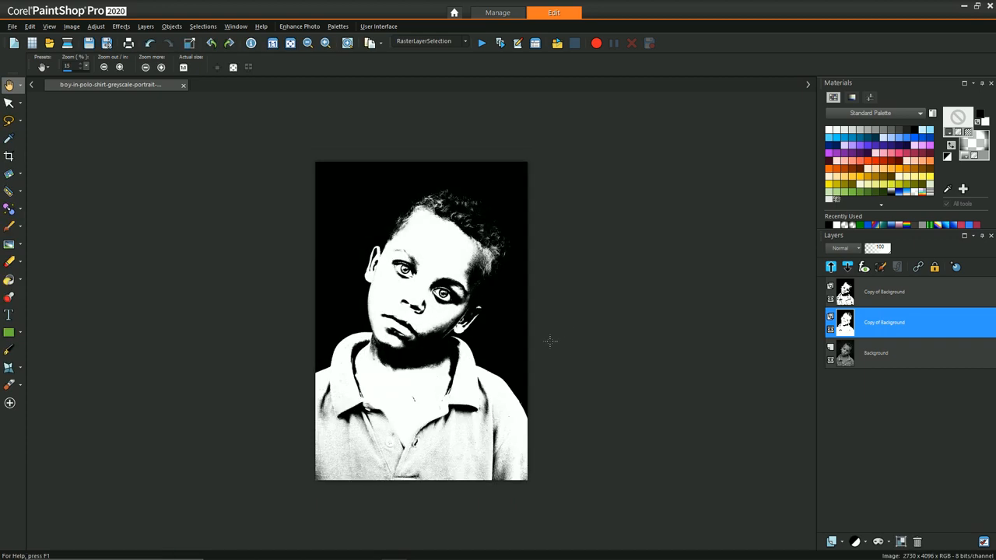
Step: Erase the top threshold layer over the forehead so the lighter version shows through
left_click(884, 293)
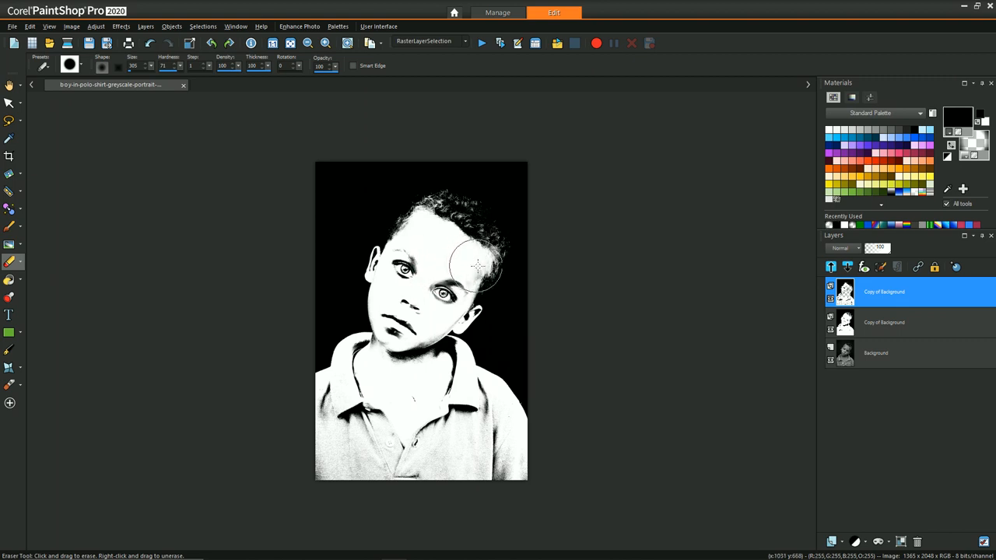
mouse_move(432, 268)
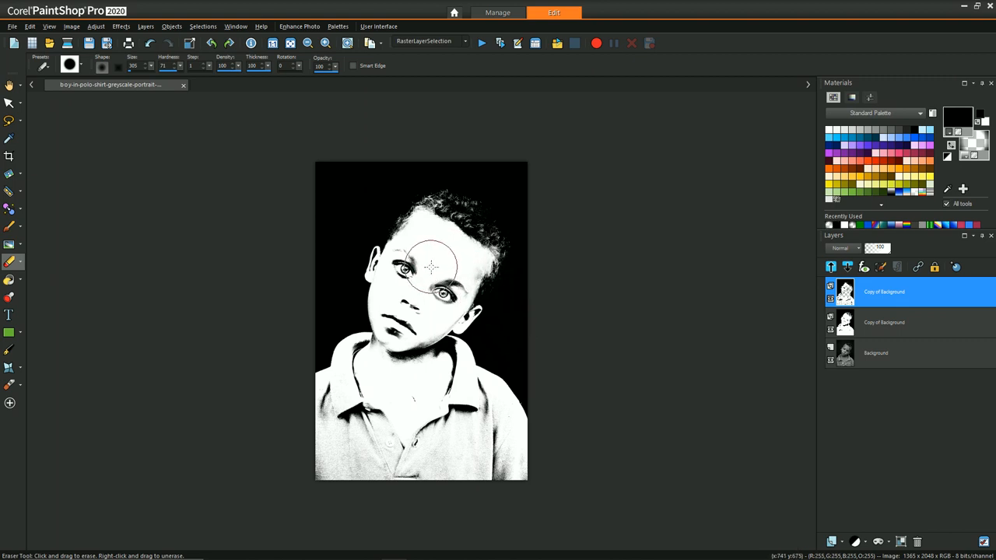
left_click_drag(432, 268, 485, 277)
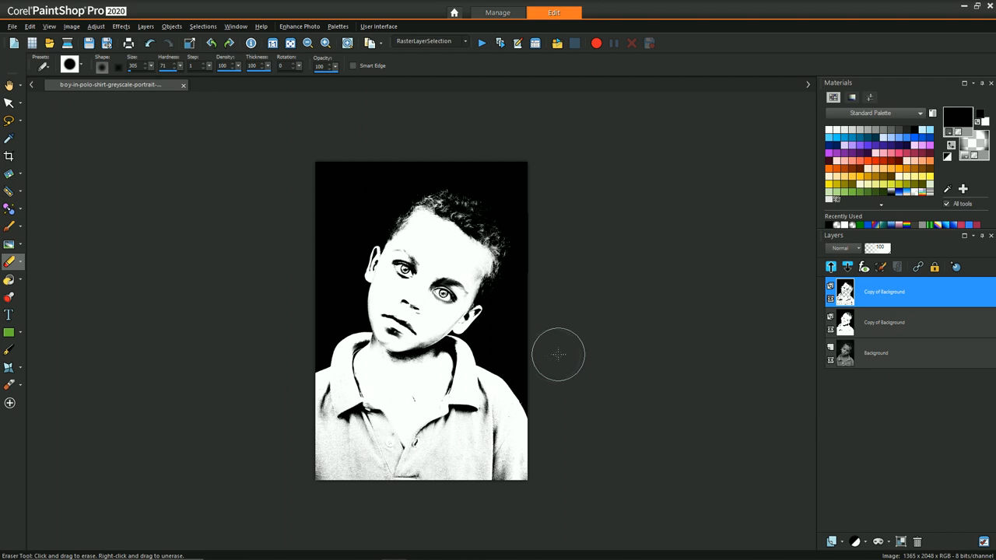
mouse_move(911, 293)
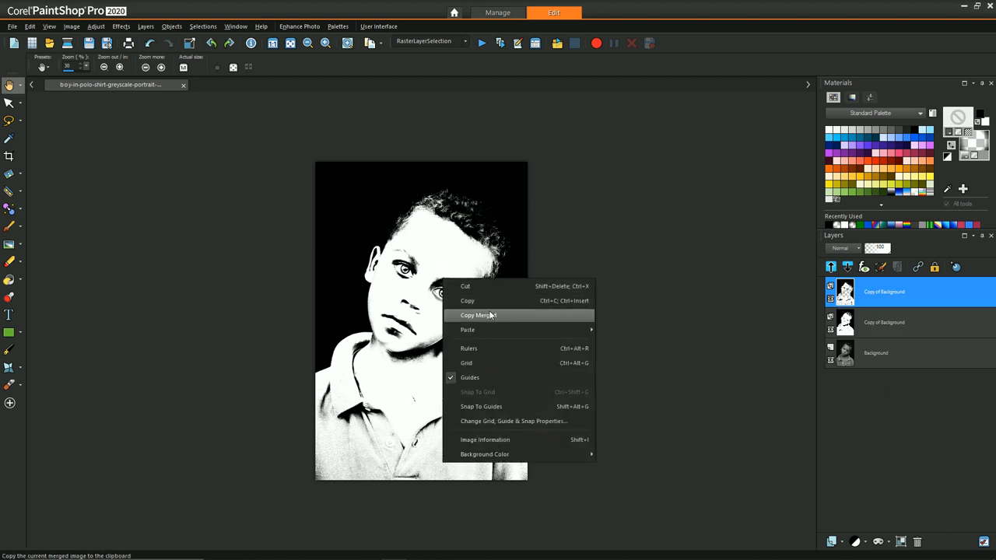
Step: Copy merged, paste as a new single-layer image and fit it in the window
left_click(13, 25)
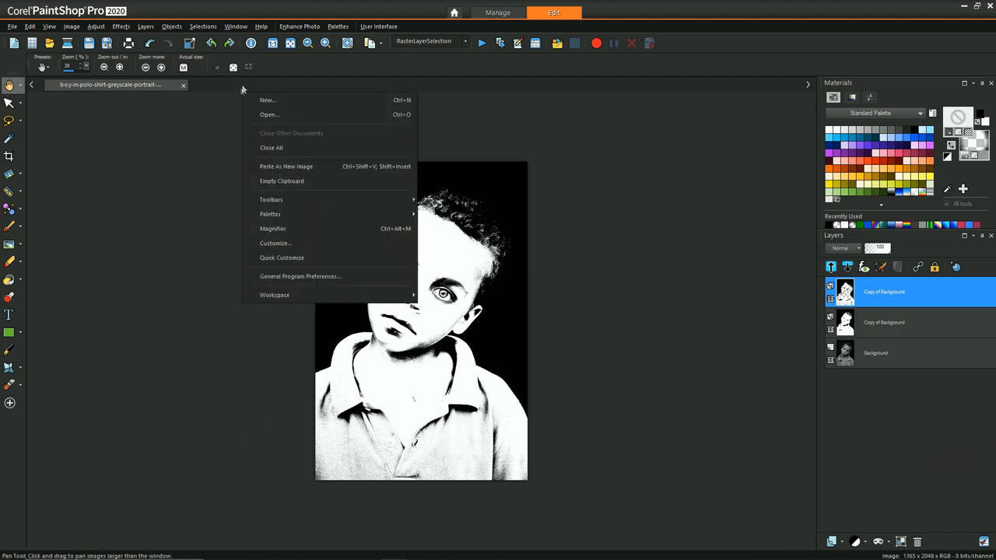
mouse_move(271, 215)
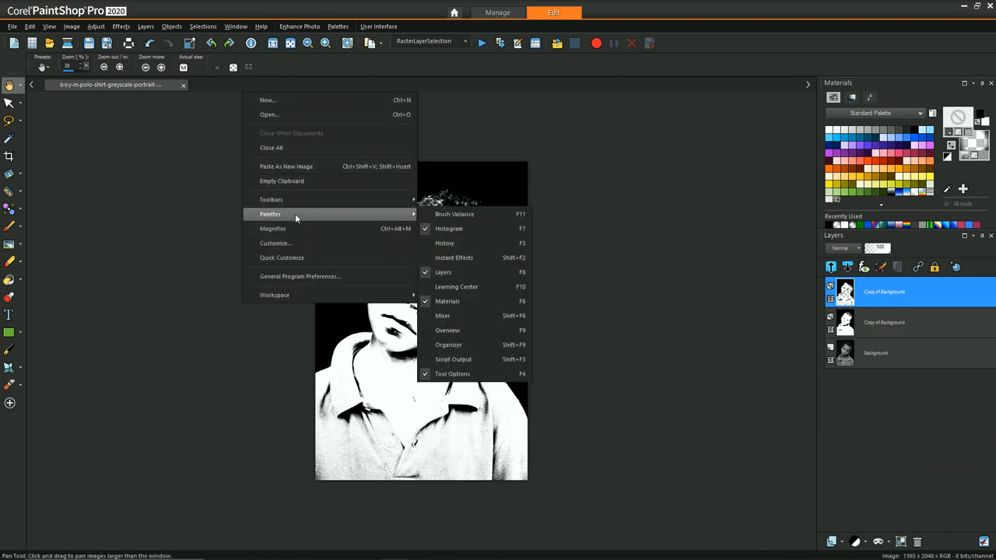
left_click(268, 99)
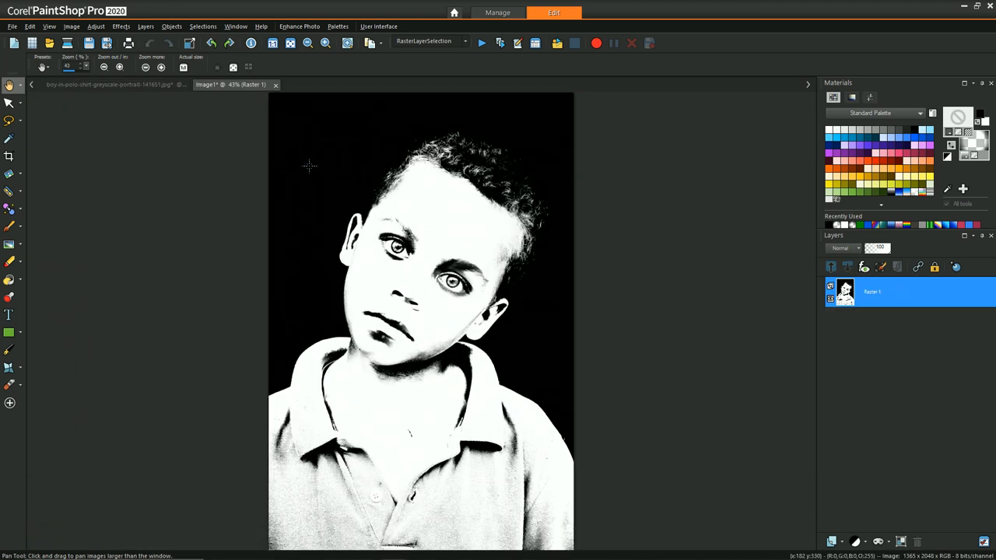
left_click(102, 67)
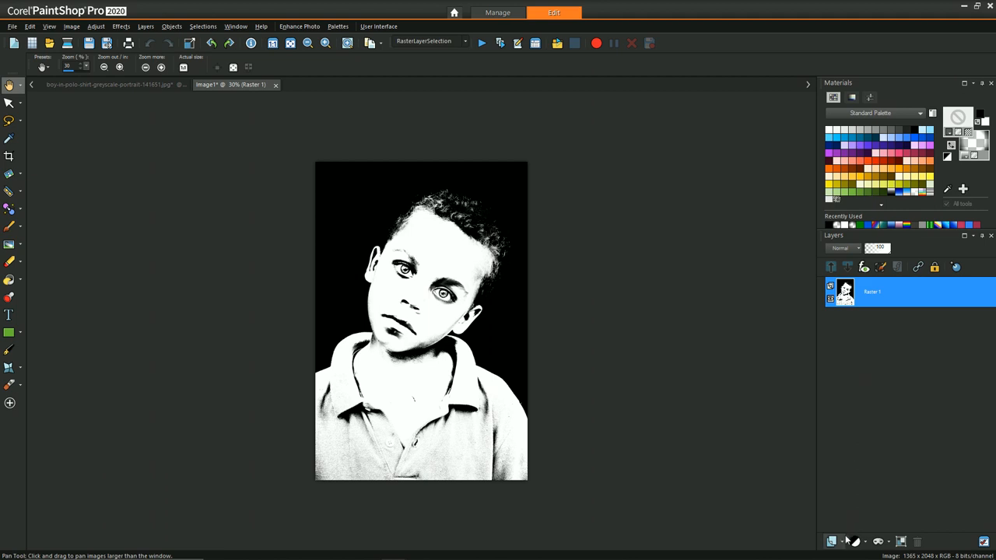
Step: Add an Art Media layer beneath Raster 1 and set the portrait layer to Multiply blending
left_click(830, 542)
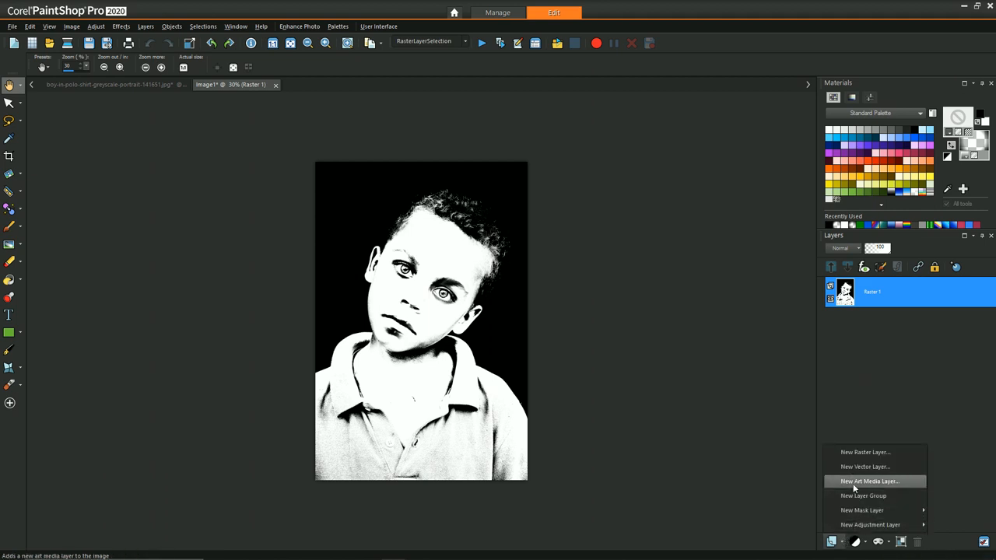
left_click(868, 481)
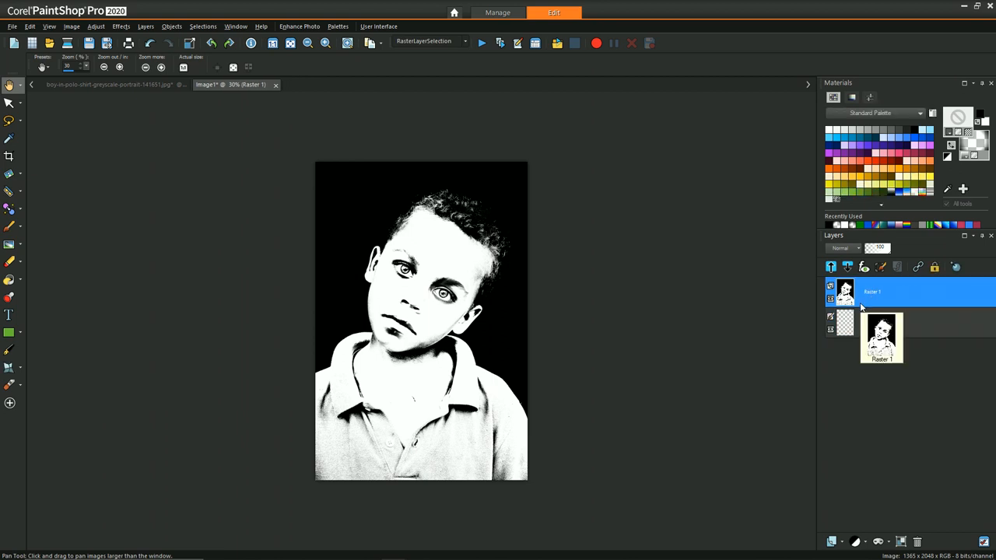
left_click(846, 249)
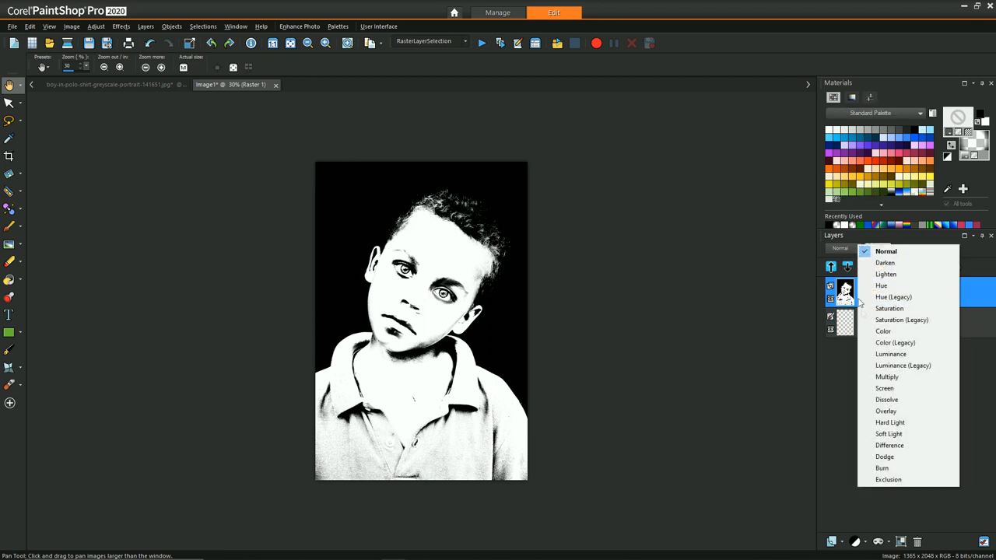
mouse_move(887, 376)
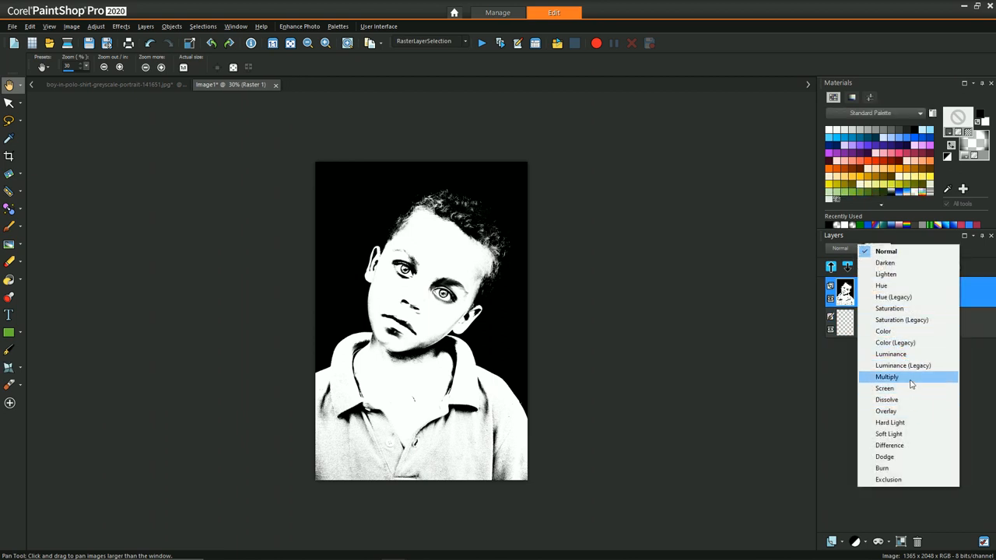
left_click(887, 376)
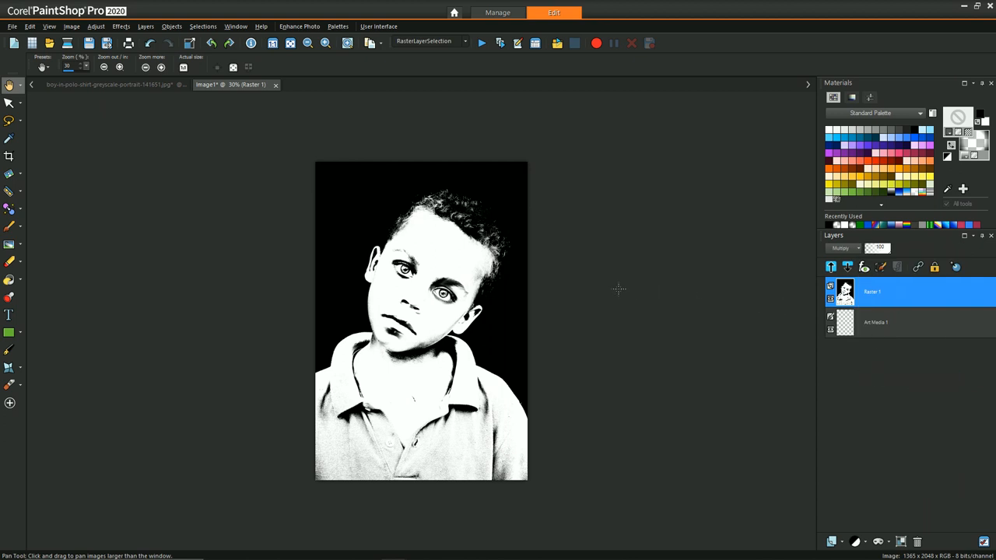
mouse_move(249, 321)
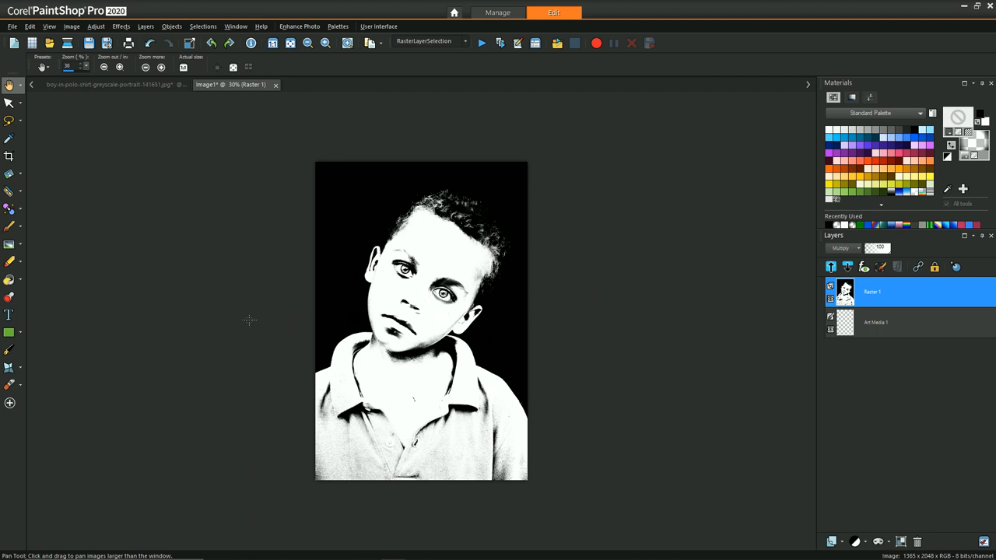
Step: Paint green watercolour over the shirt on the Art Media layer with the Watercolor Brush
left_click(9, 384)
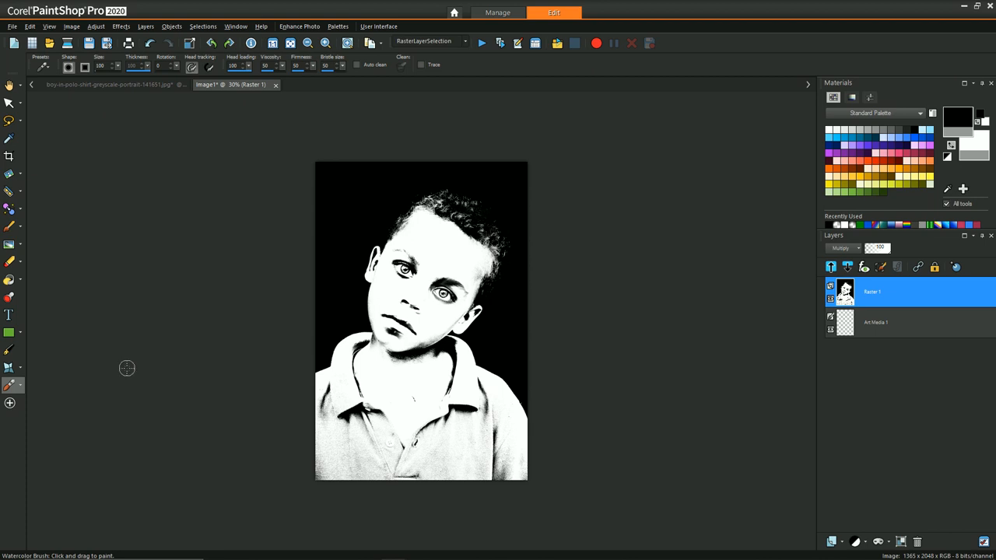
mouse_move(124, 295)
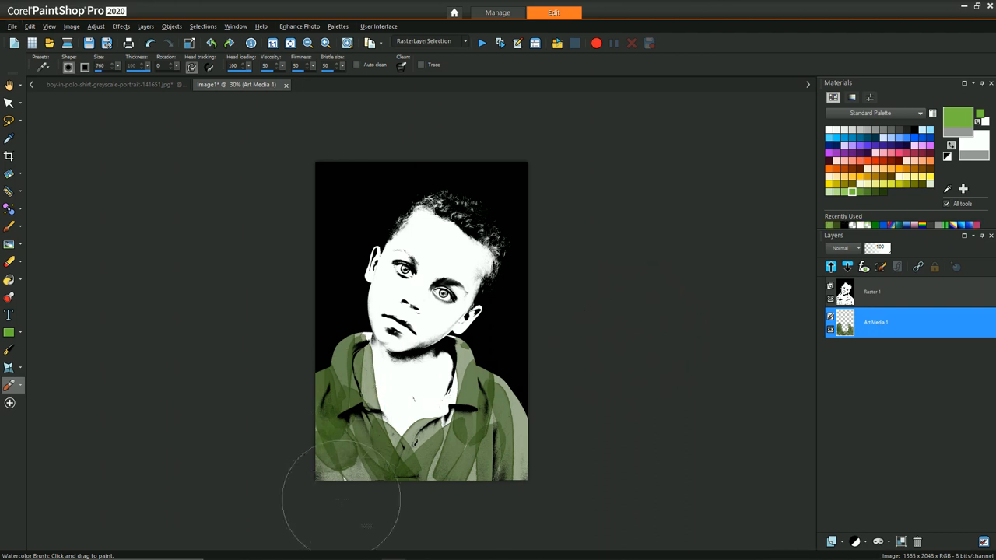
left_click_drag(342, 497, 482, 342)
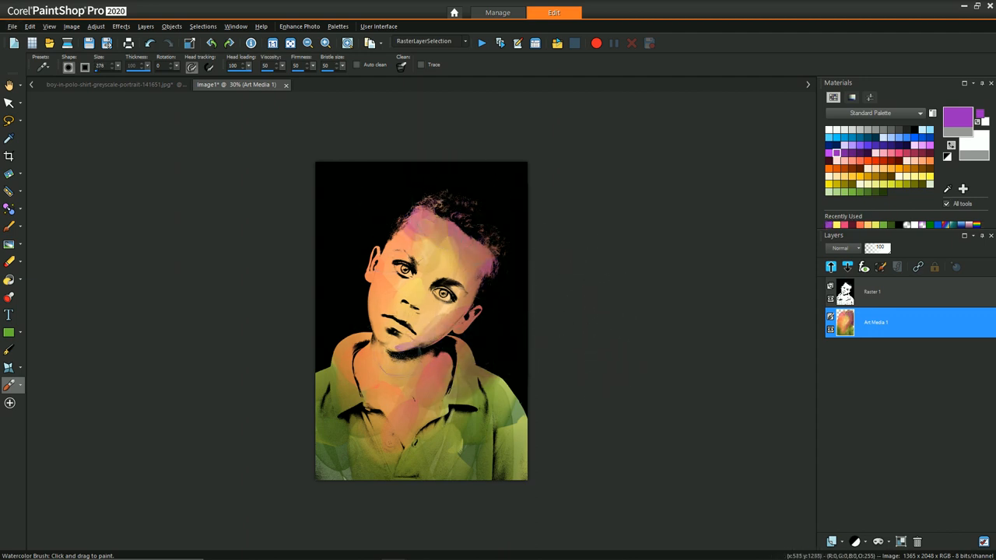
Step: Switch palette colours and add pink, purple and blue watercolour strokes over face, hair and shirt
left_click(868, 159)
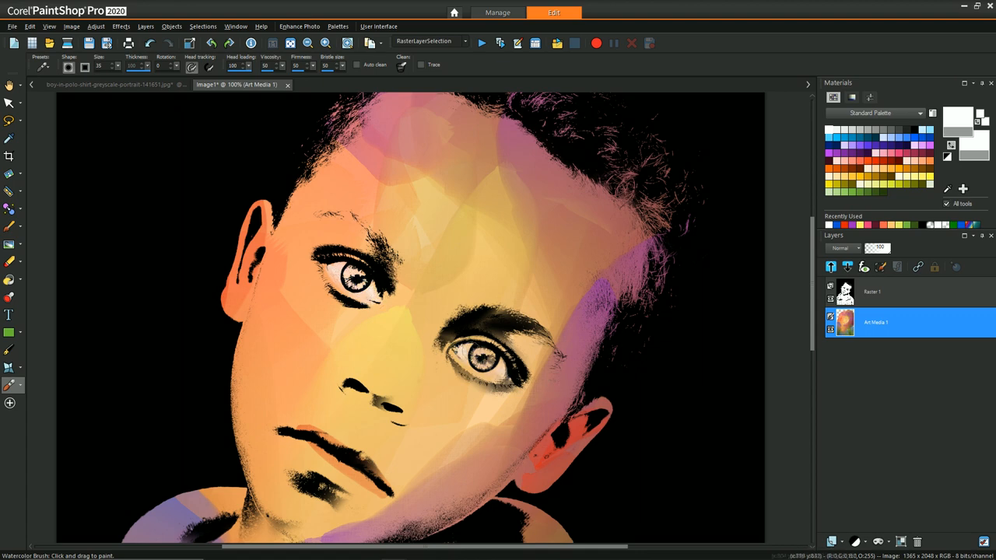
left_click(958, 118)
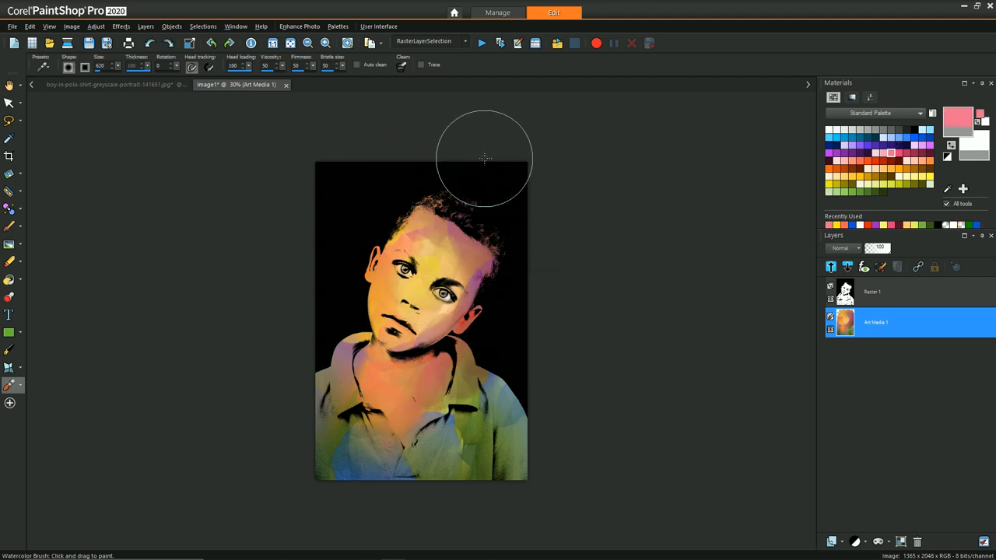
left_click(831, 542)
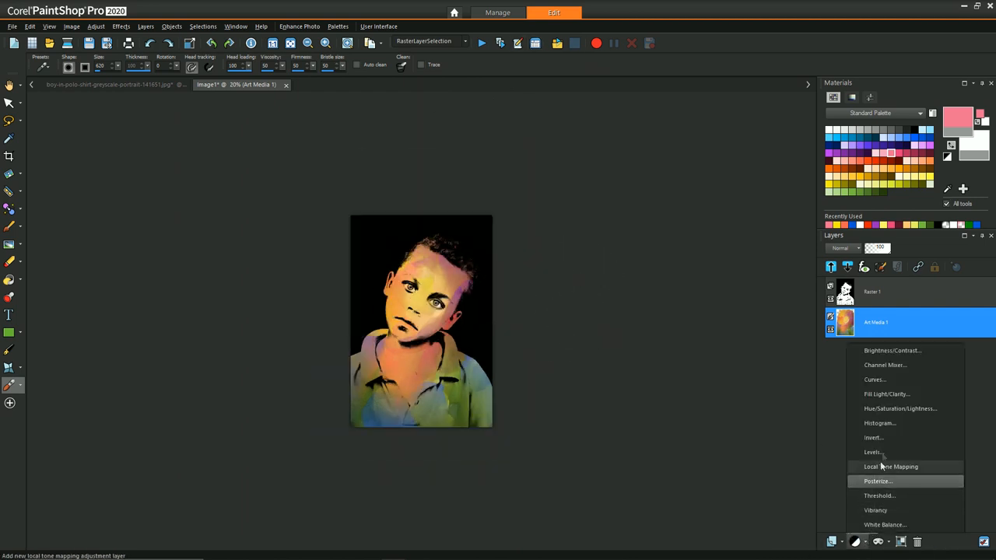
Step: Add a Hue/Saturation/Lightness adjustment layer with raised Saturation for more vivid colours
left_click(899, 407)
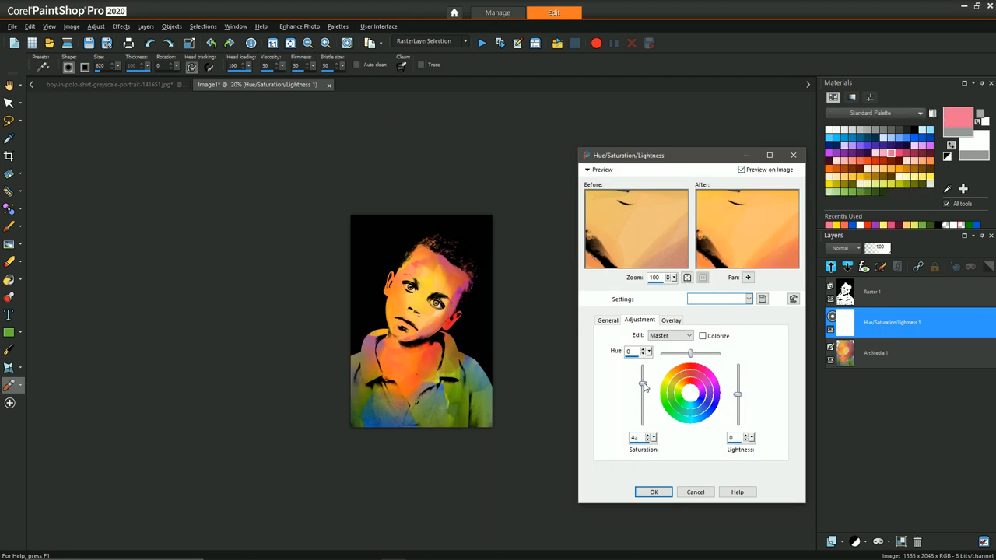
left_click(653, 491)
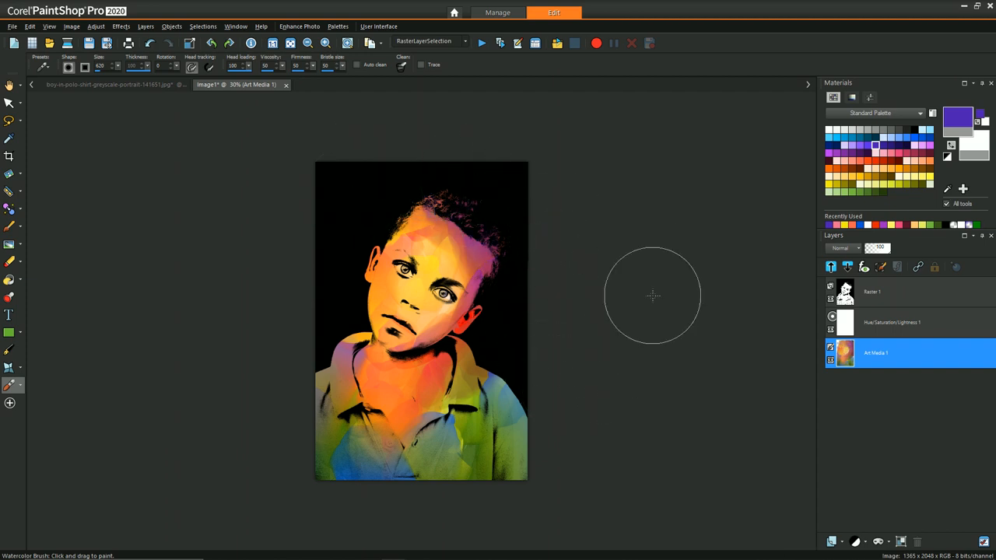
mouse_move(640, 289)
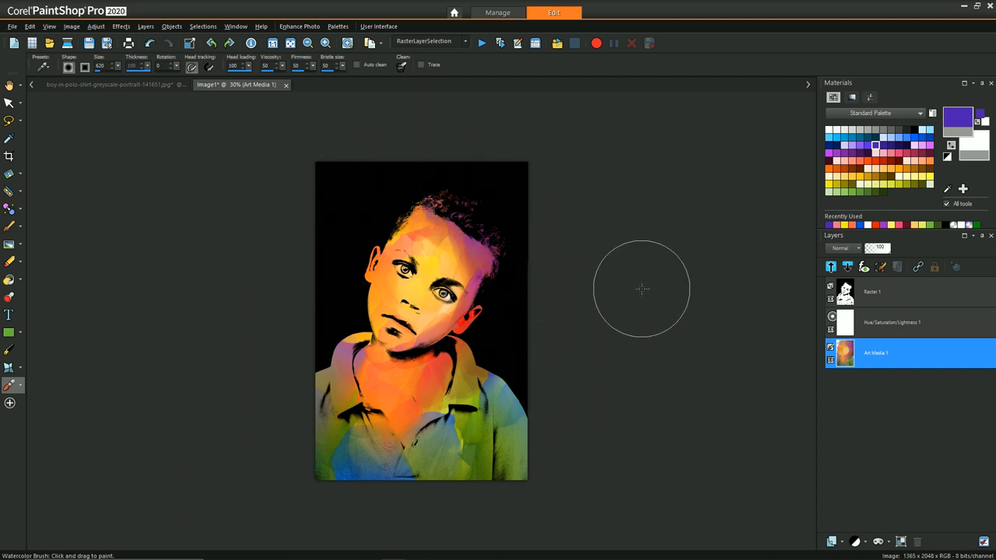